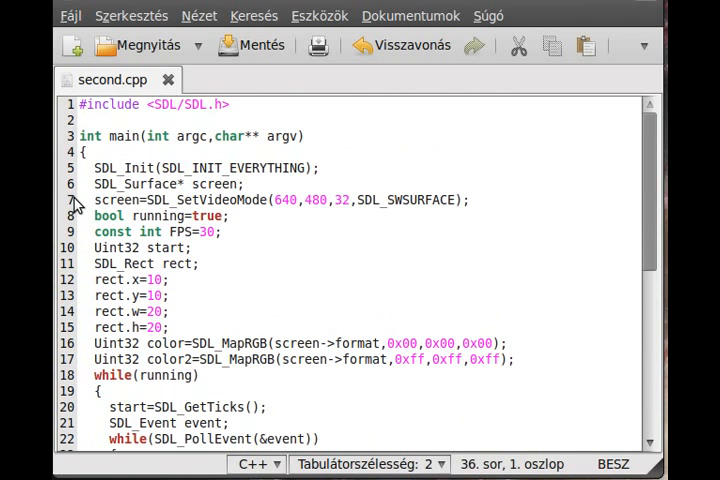
- Declare an *image surface pointer beside screen on line 6 and move to the color2 line's end
left_click_drag(94, 184, 190, 184)
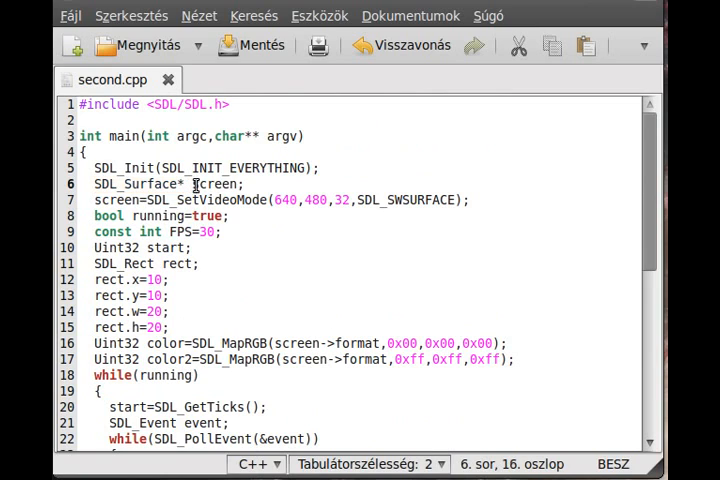
double_click(213, 184)
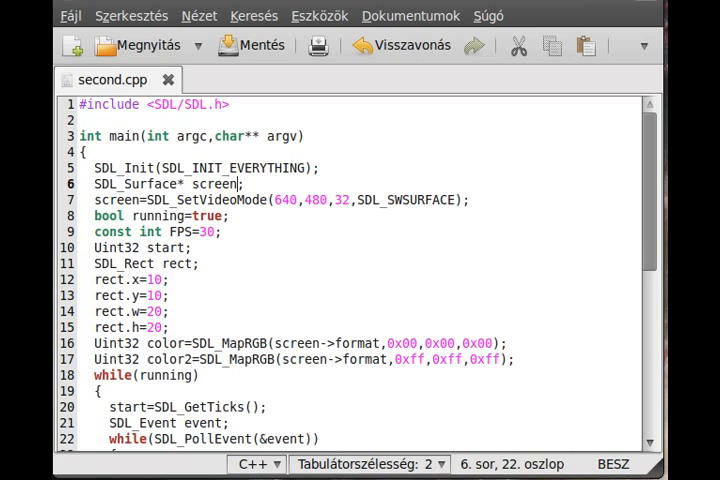
type("*i")
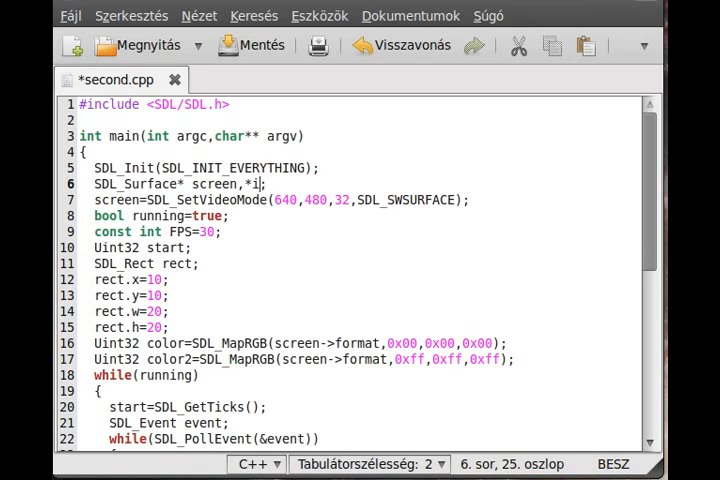
type("mage;")
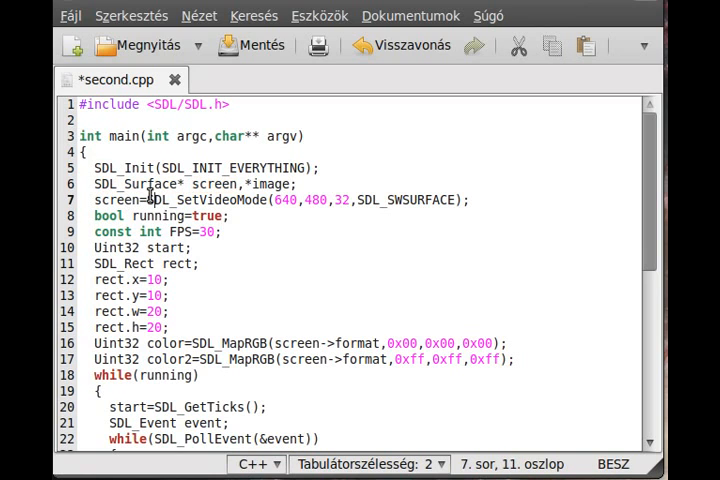
left_click_drag(140, 200, 470, 200)
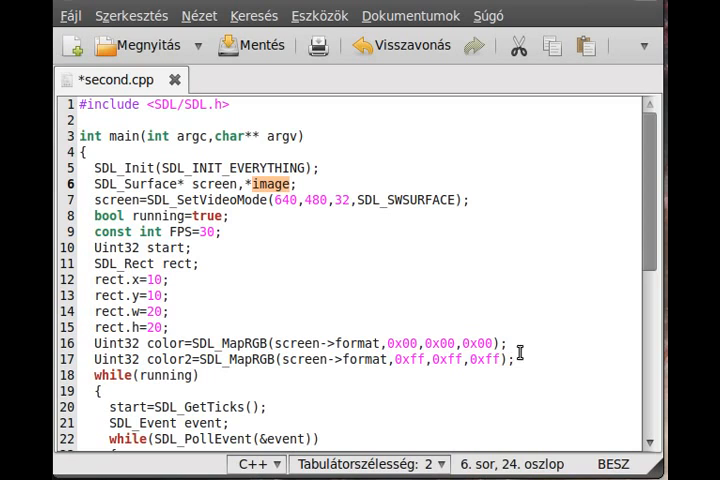
left_click(515, 358)
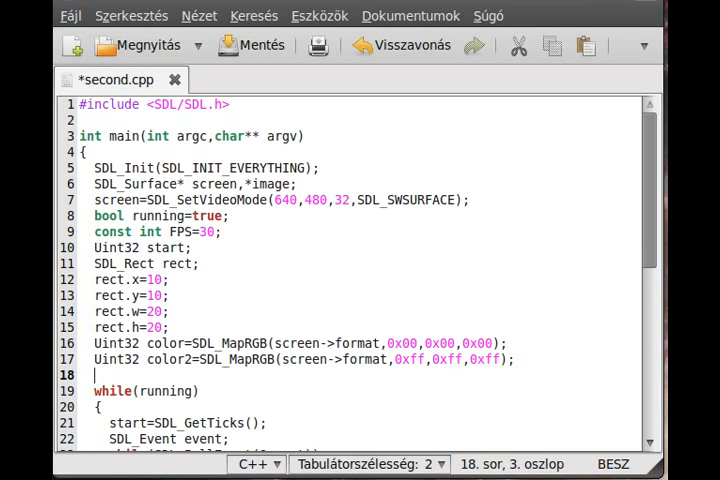
- Type image=SDL_LoadBMP("bmp.bmp") on line 18 and select the file name to check it
type("image=")
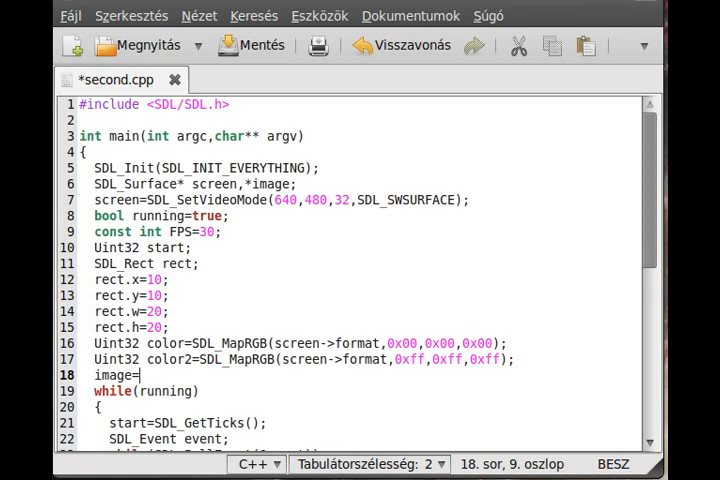
type("SDL_")
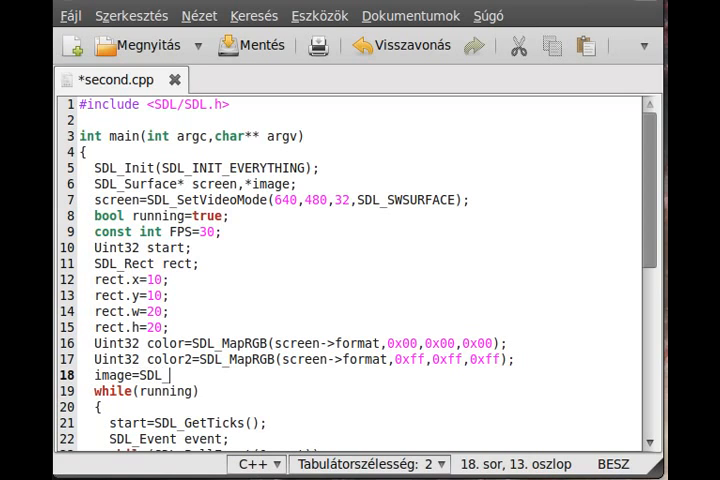
type("LoadBMP")
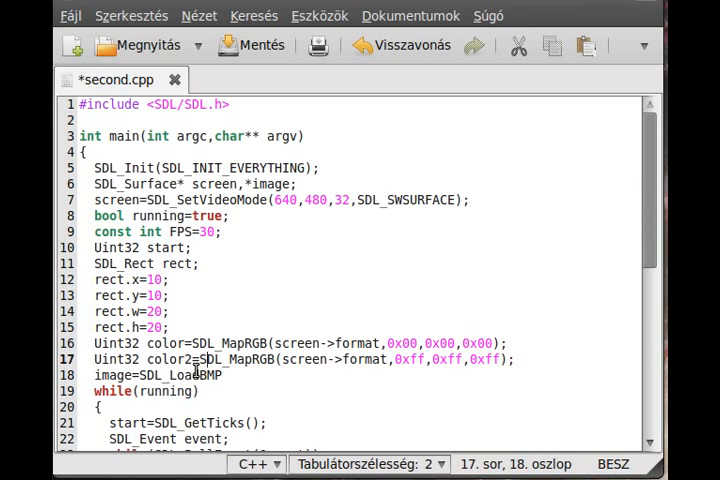
double_click(194, 375)
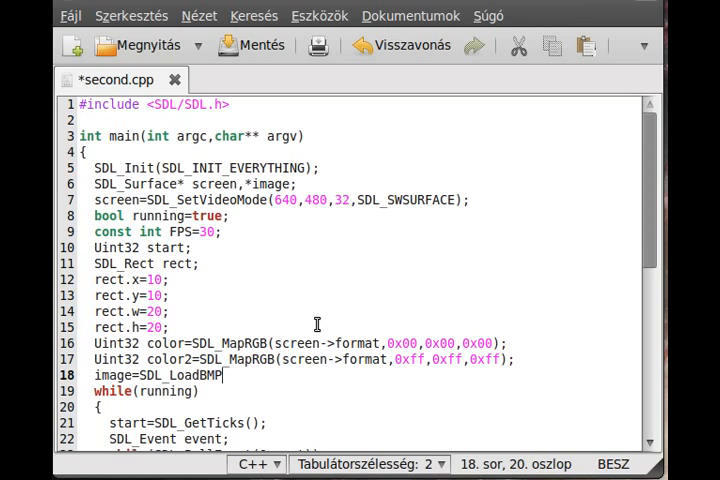
type("(")
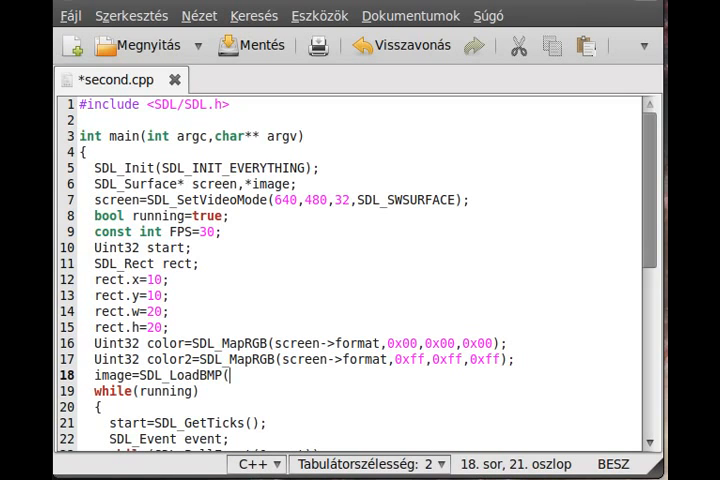
type("\"")
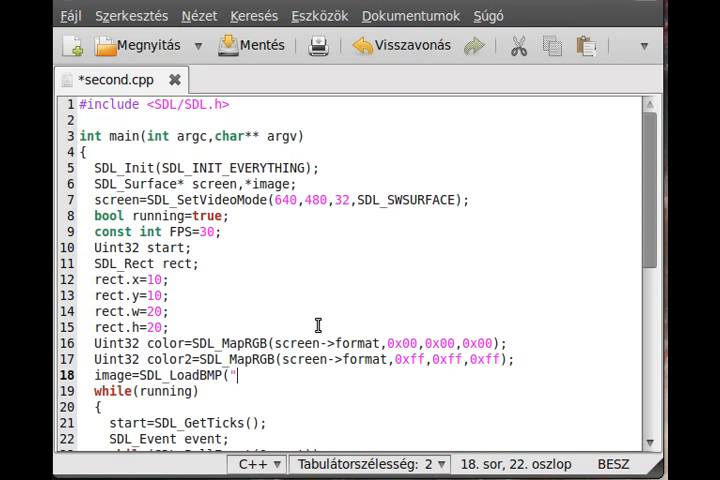
type("bmp.bmp\");")
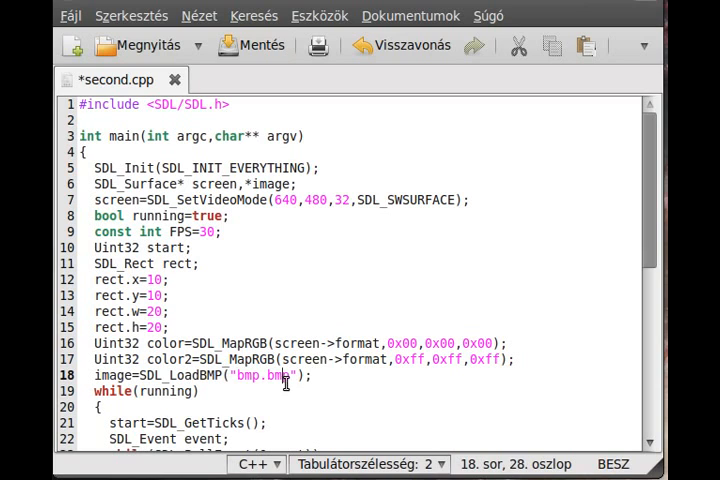
double_click(245, 375)
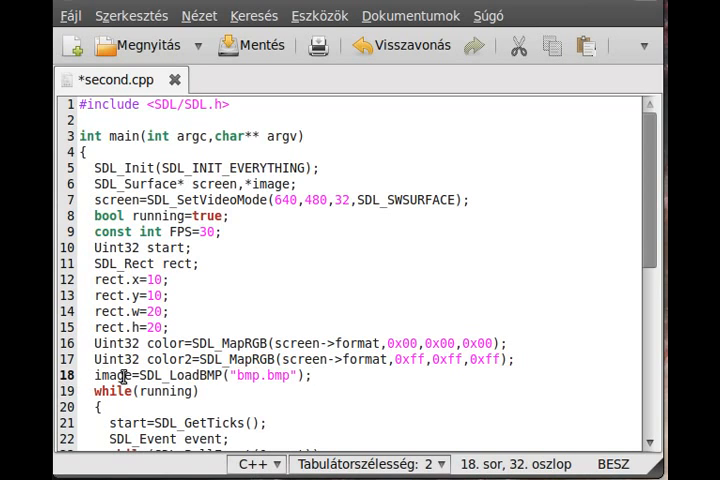
double_click(107, 375)
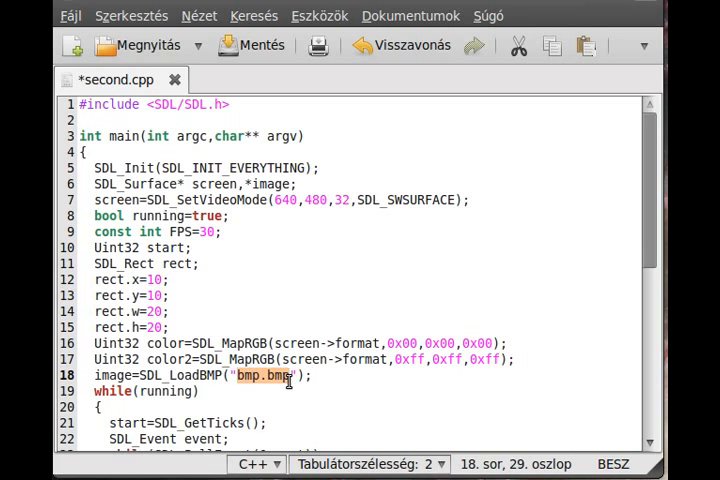
mouse_move(299, 400)
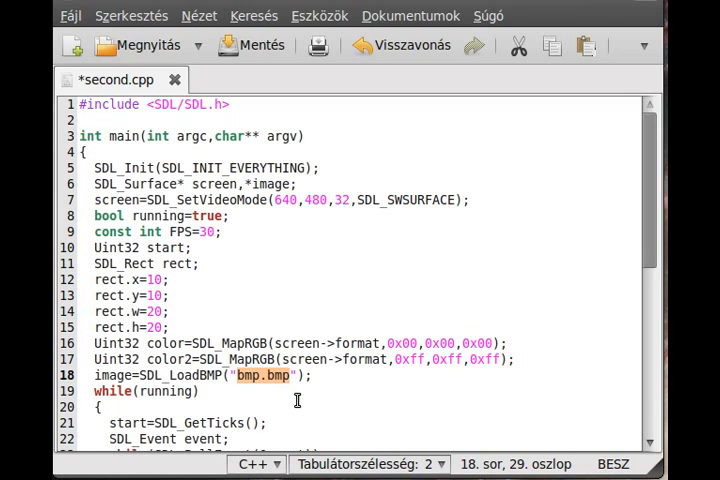
- Scroll down to the render section with the commented-out SDL_FillRect line
scroll("down", 3)
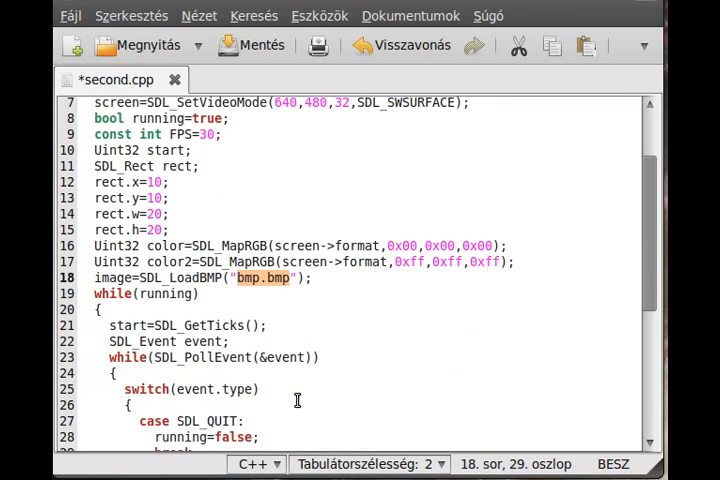
scroll("down", 3)
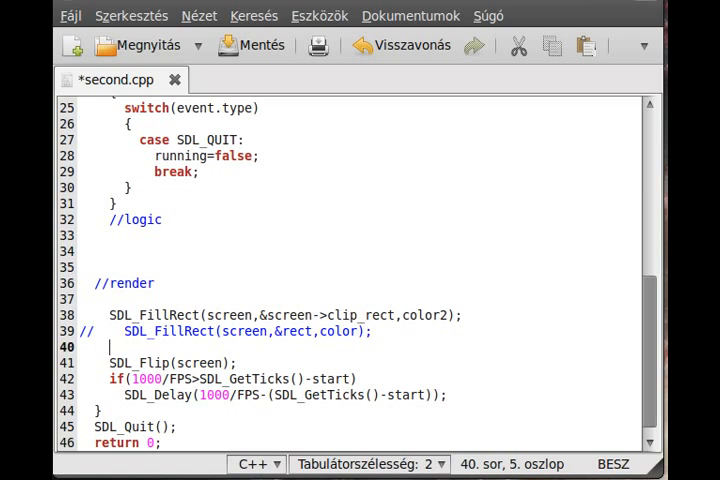
- Add an SDL_BlitSurface call blitting image onto screen with NULL rects before SDL_Flip
type("SDL_B")
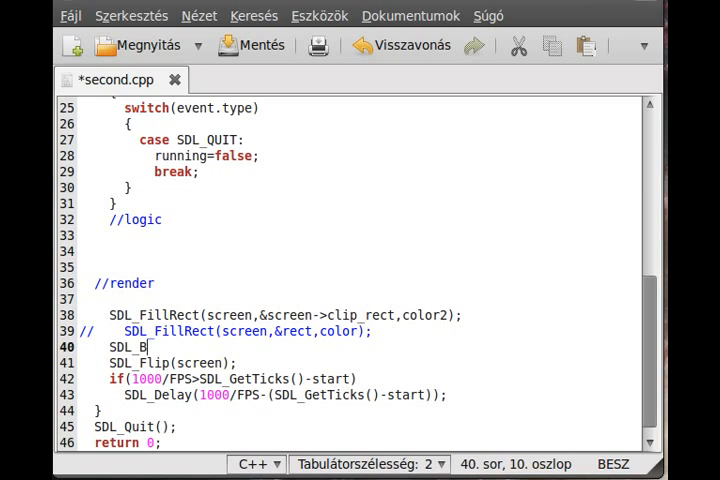
type("it")
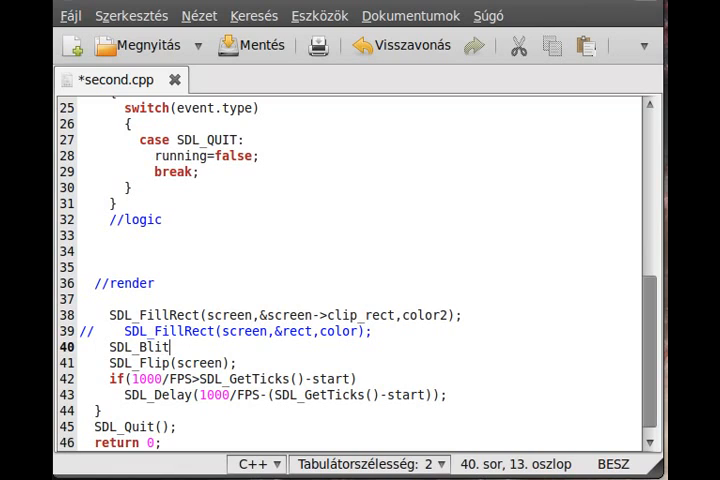
type("Surface")
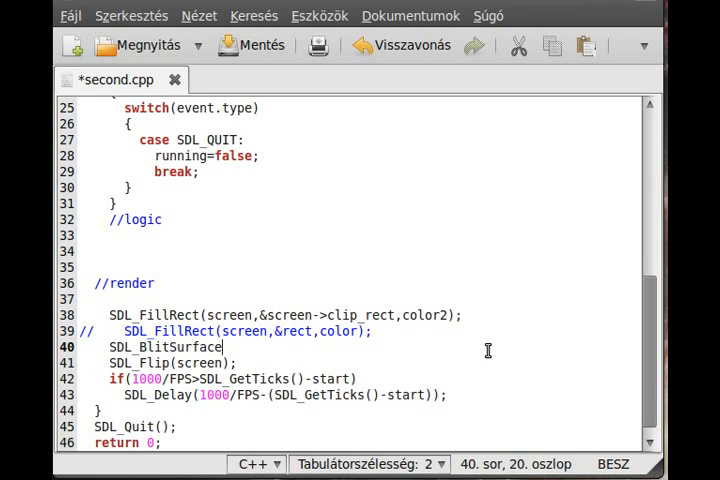
type("(")
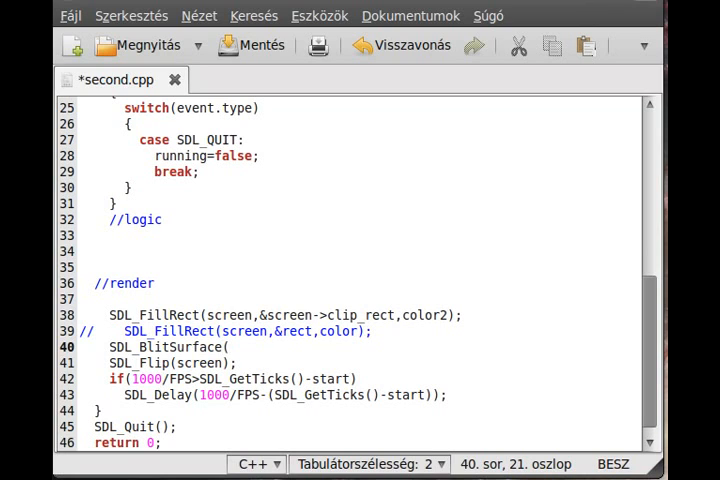
type("image")
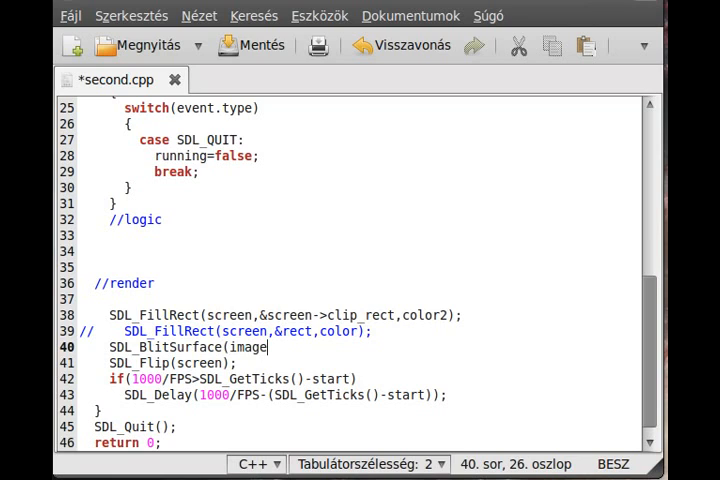
type(",")
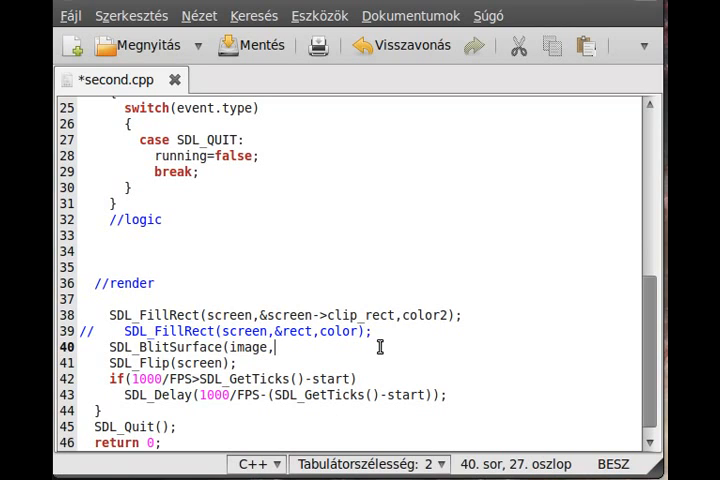
mouse_move(368, 349)
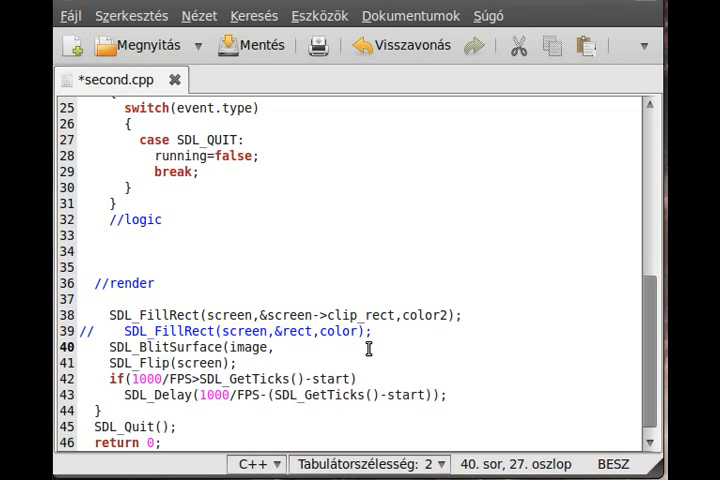
left_click(277, 347)
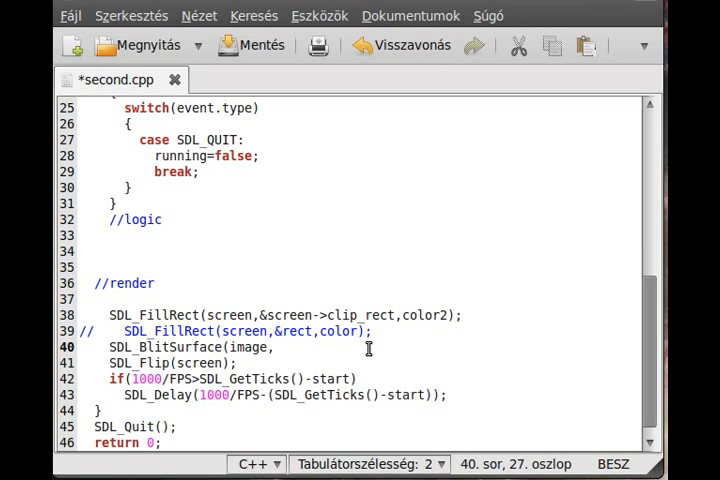
left_click(275, 347)
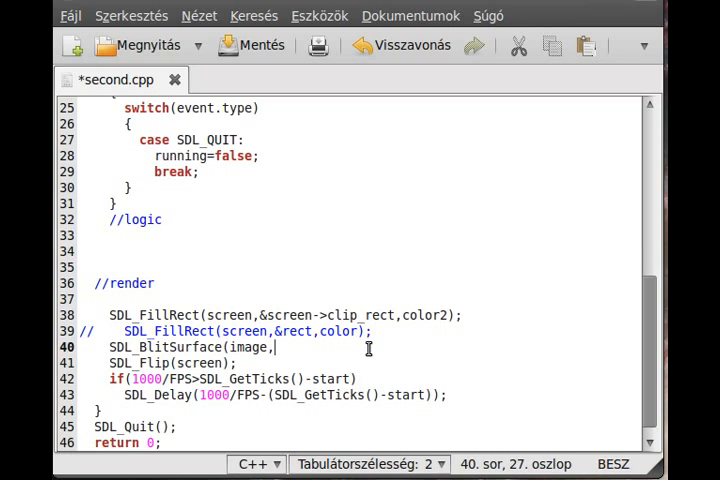
type("NU")
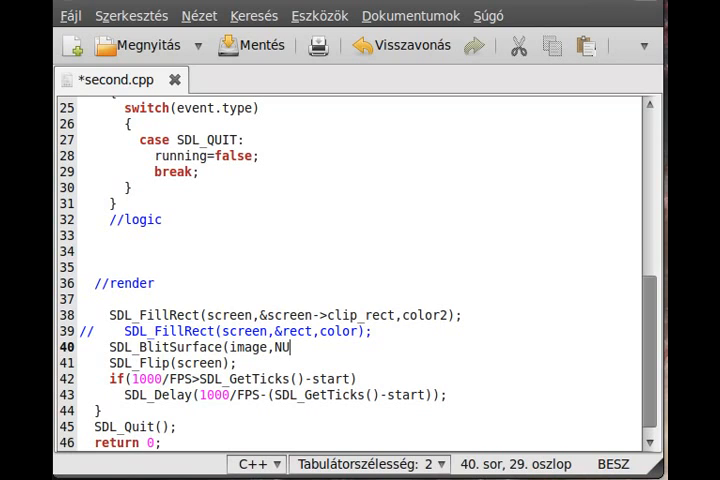
type("LL,")
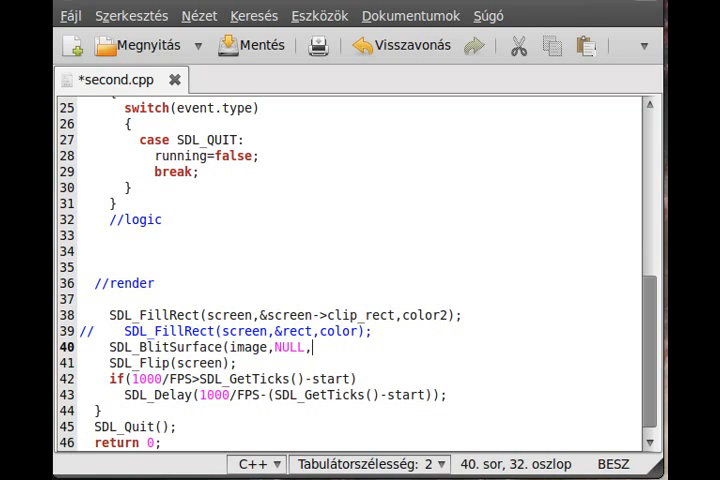
type("screen,")
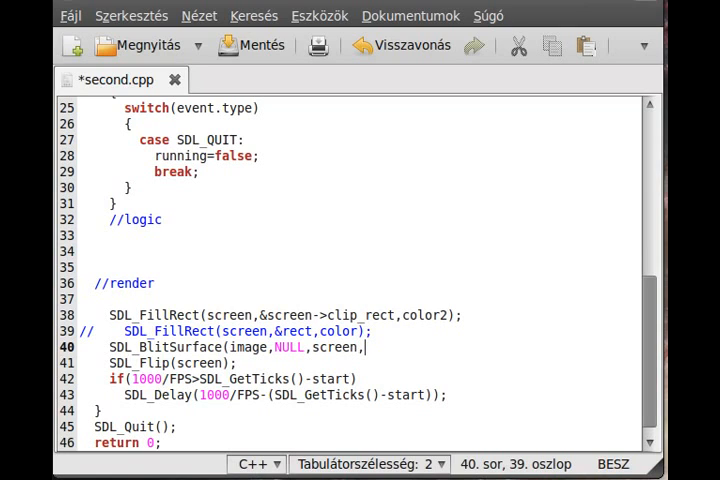
type("NULL)")
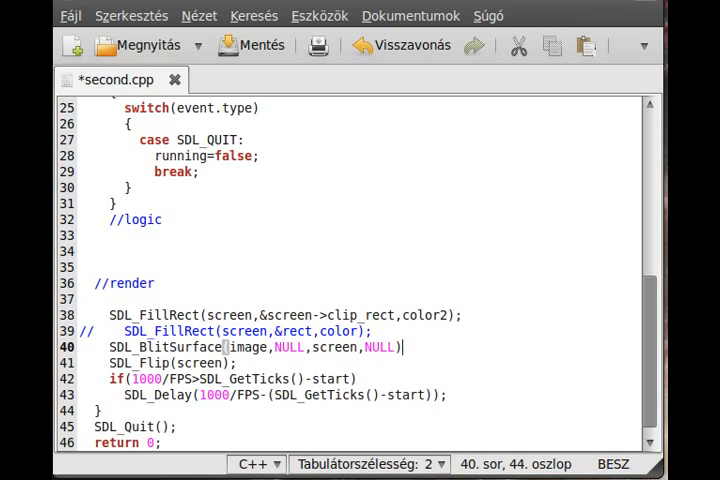
type(";")
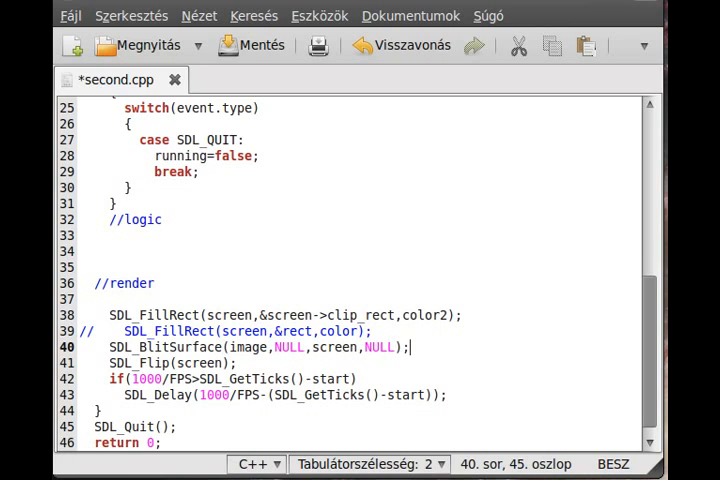
- Insert SDL_FreeSurface(image) before SDL_Quit, correcting the mistyped image name
double_click(335, 347)
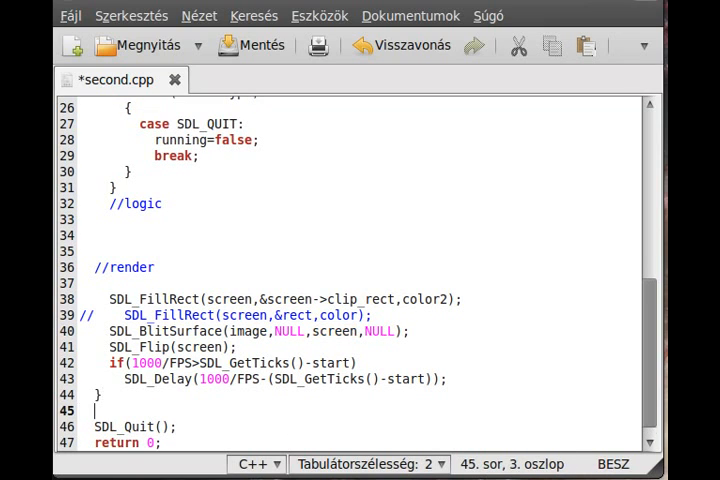
type("SDL_")
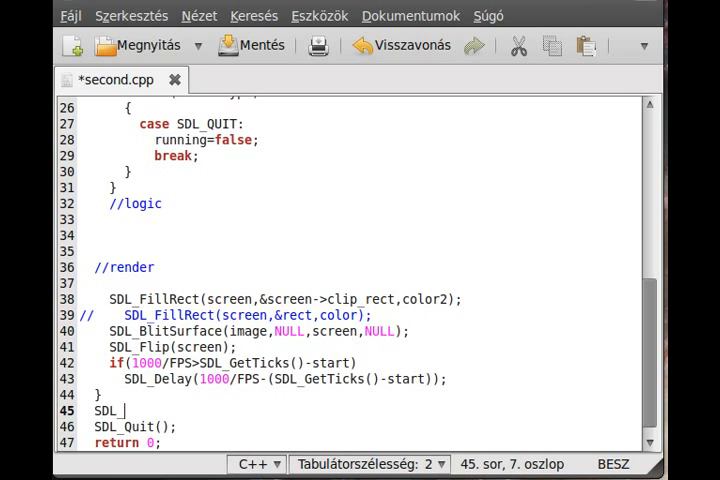
type("Free")
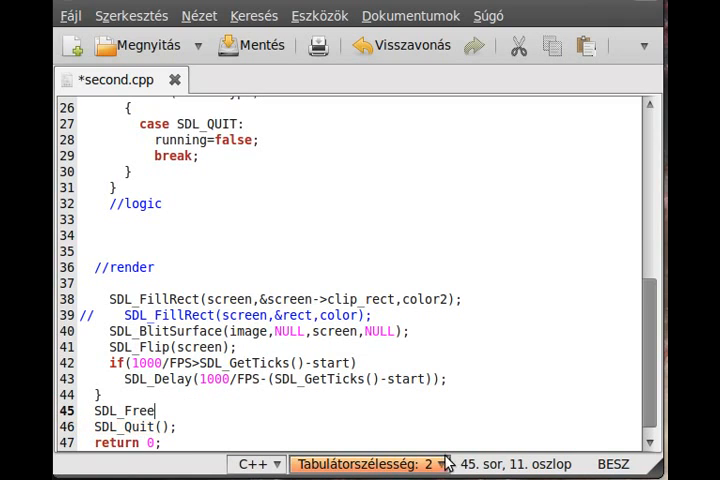
type("Su")
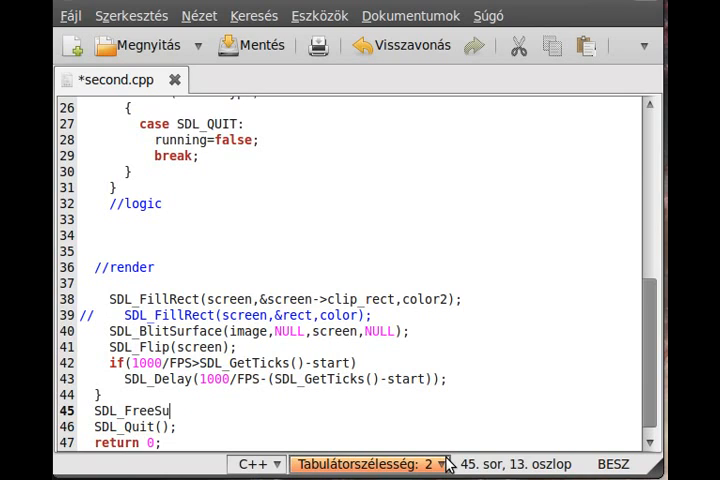
type("rface(imaf")
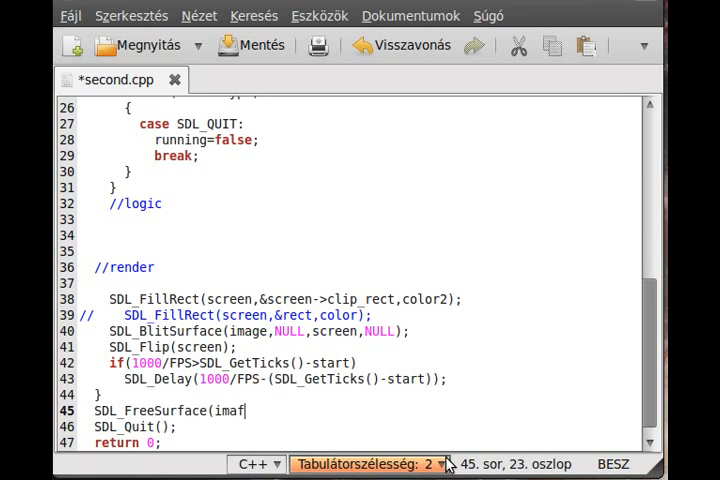
key("BackSpace")
type("ge);")
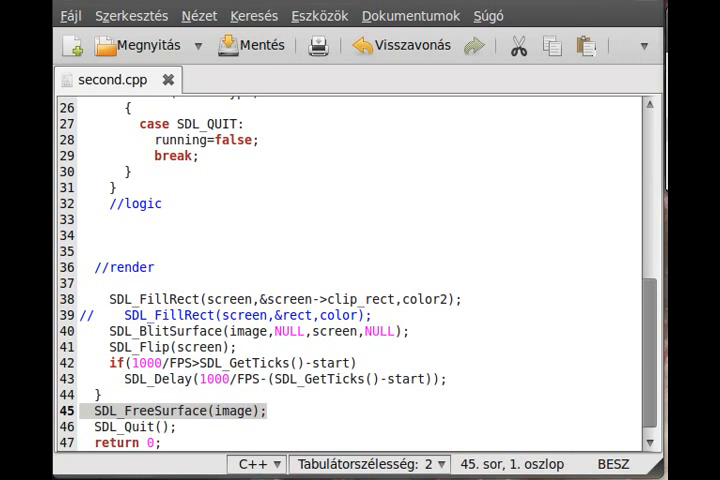
- Run the program and view the stick figure in the window's top-left corner
left_click(260, 269)
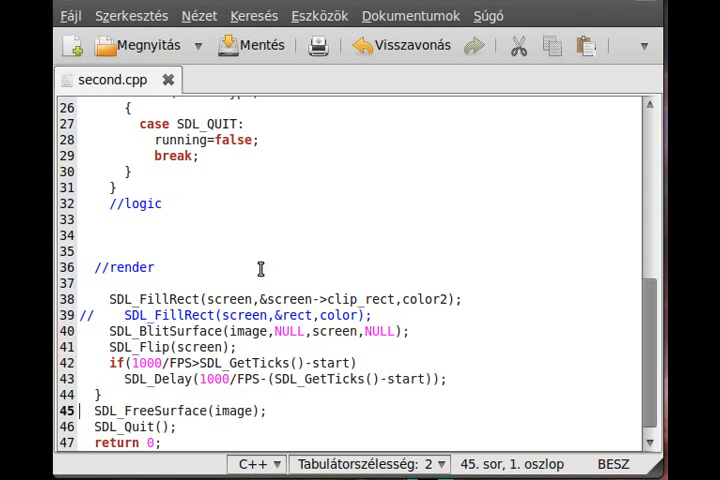
scroll("down", 3)
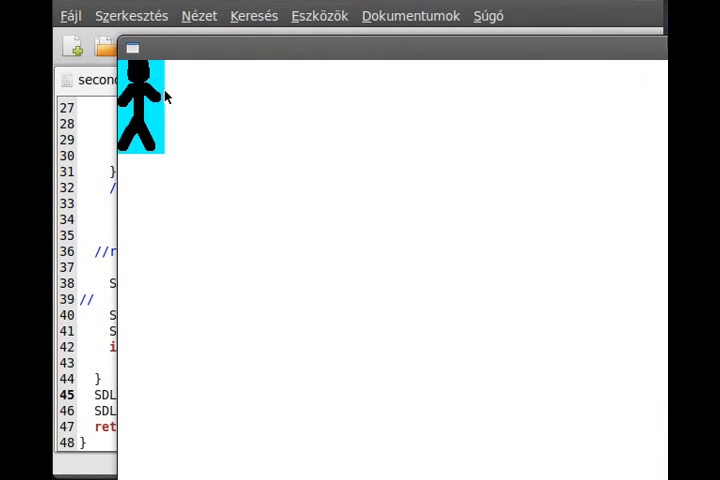
mouse_move(183, 63)
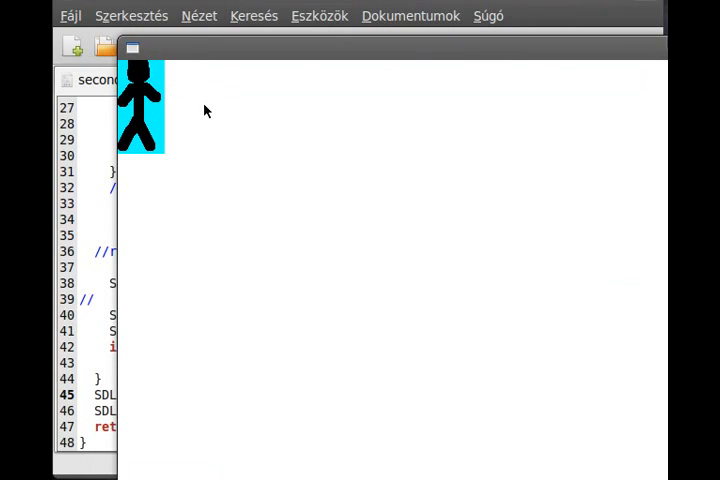
mouse_move(120, 95)
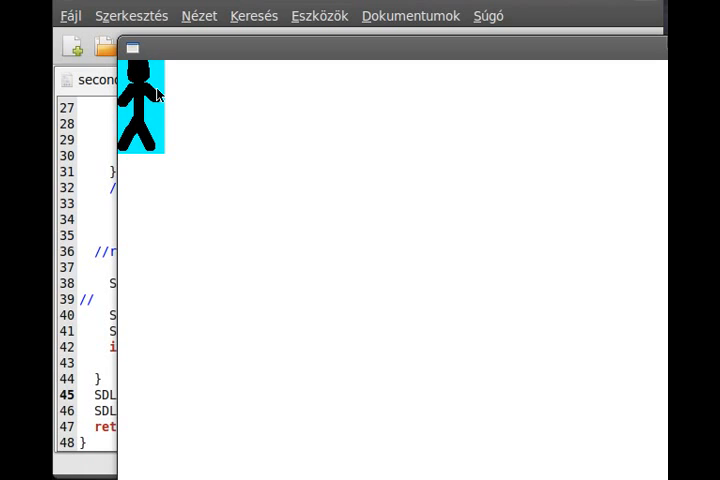
mouse_move(199, 150)
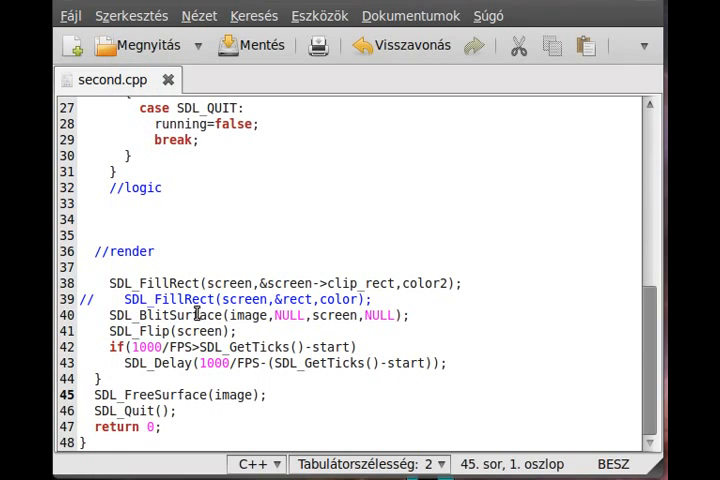
- Return to second.cpp and declare SDL_Rect rect above the blit line
left_click(424, 315)
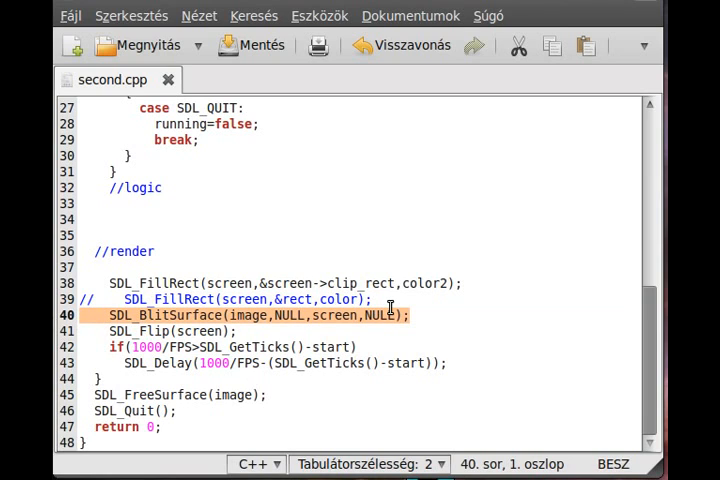
left_click(398, 299)
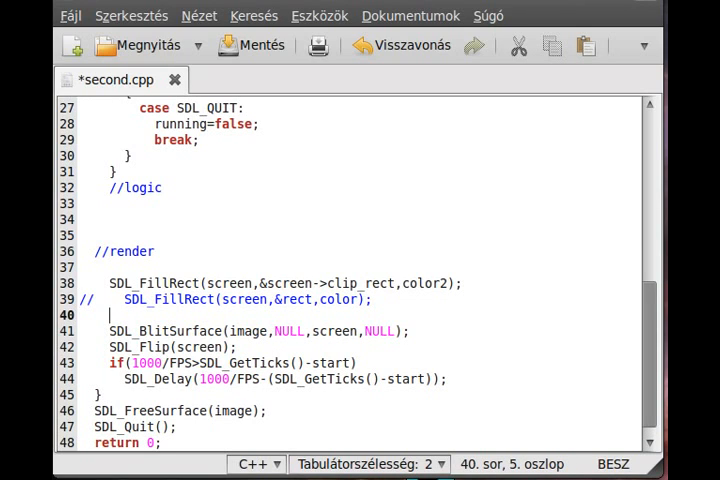
type("SDL")
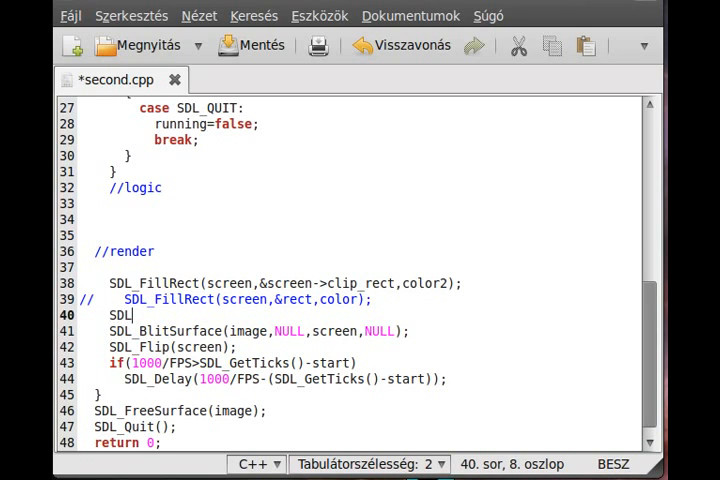
type("_Rect")
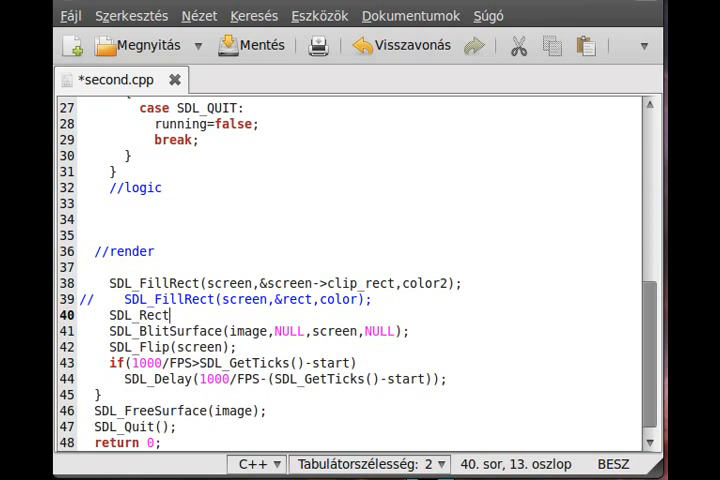
type("re")
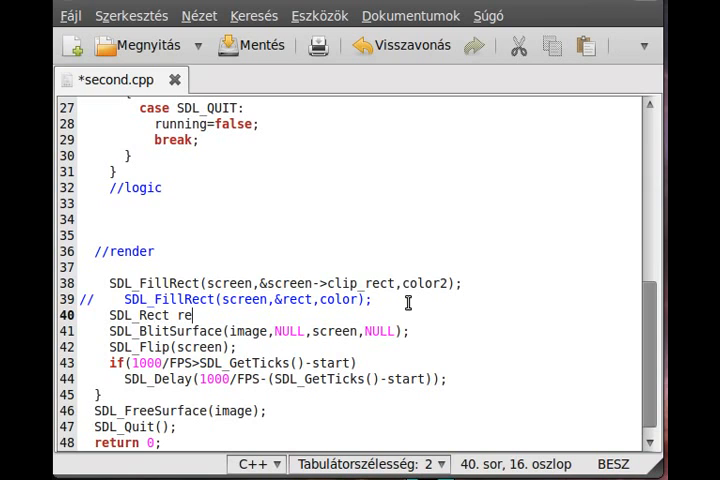
type("ct;")
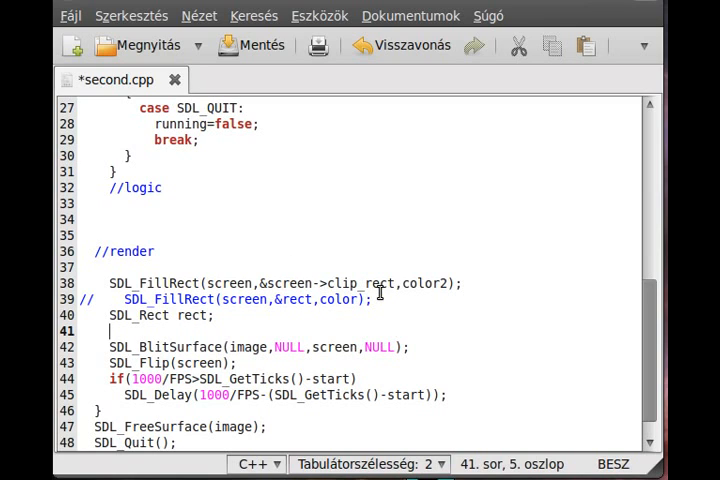
- Set rect.x=200 and rect.y=100, and make the second blit's last argument &rect
type("rect.y")
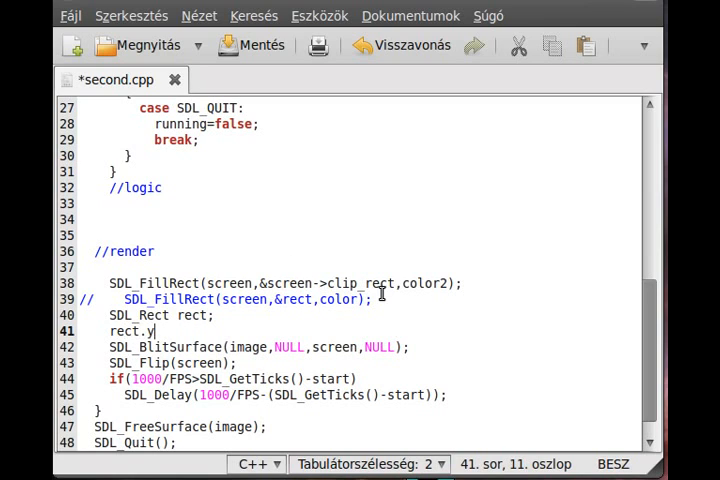
type("x=")
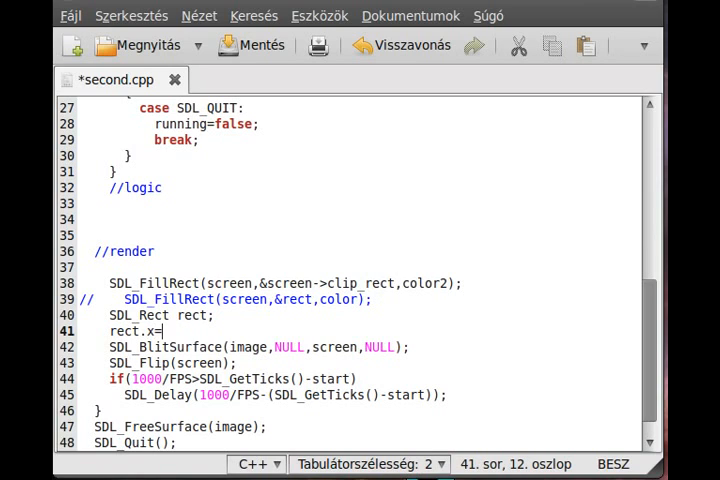
type("200;")
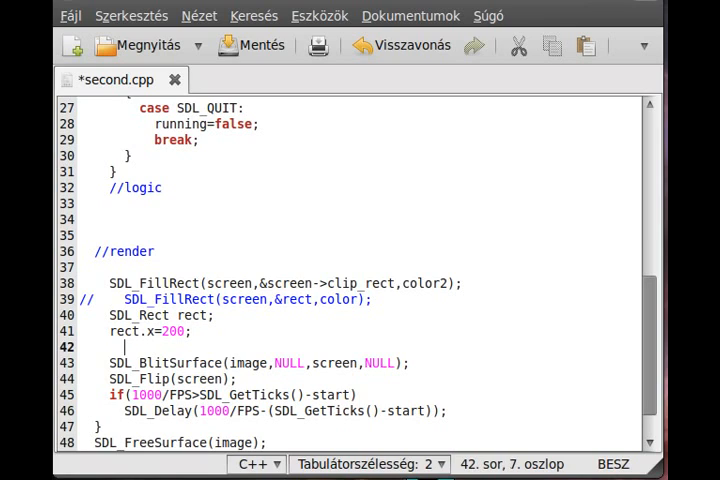
type("rect.")
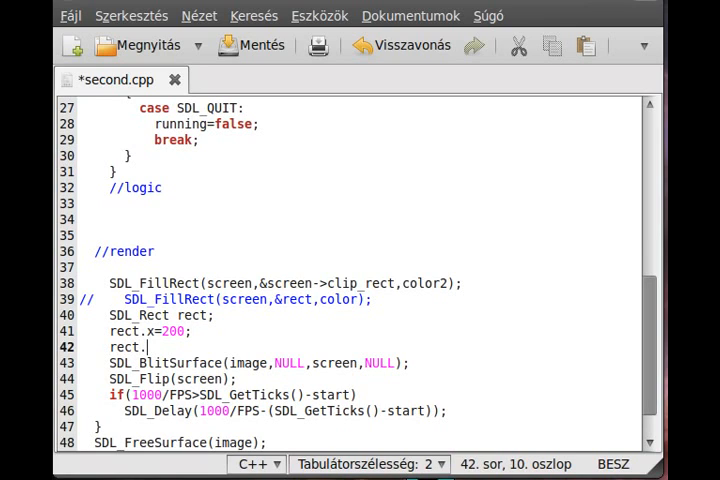
type("y=1")
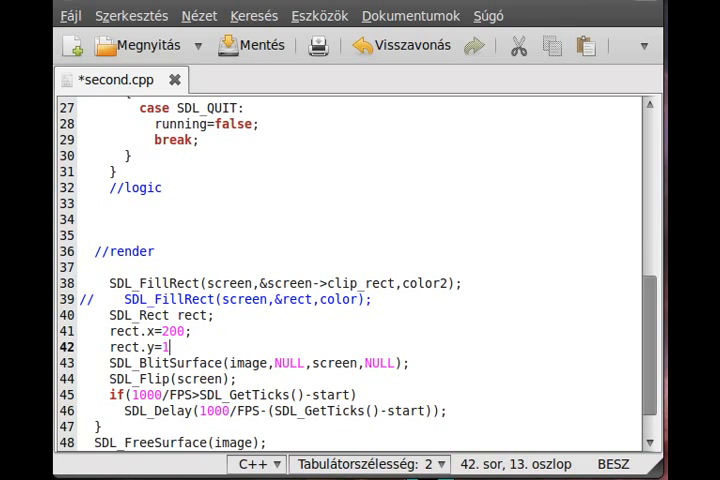
type("00;")
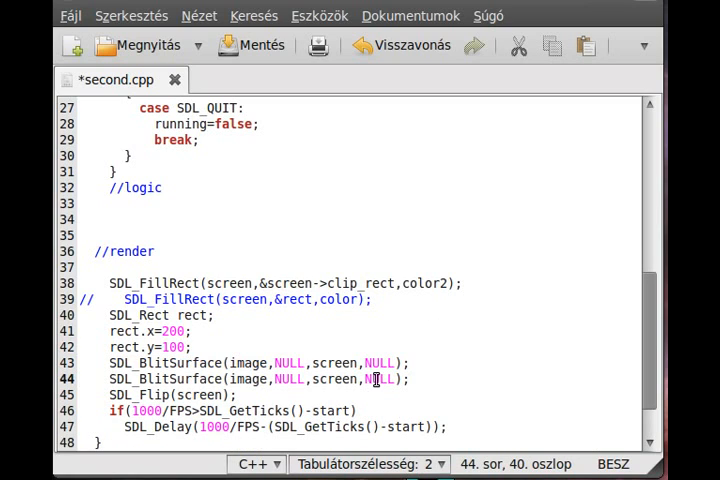
double_click(380, 379)
type("rect")
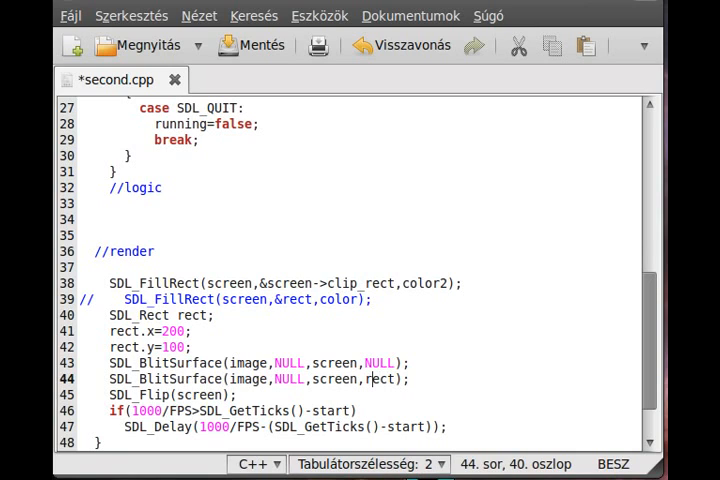
type("&")
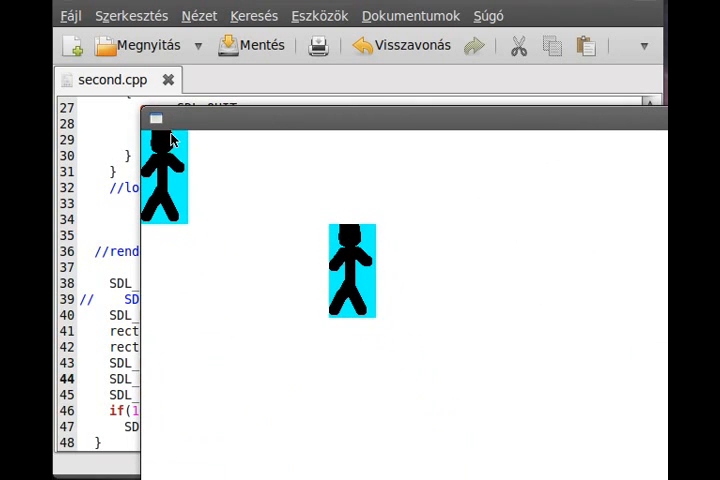
mouse_move(338, 295)
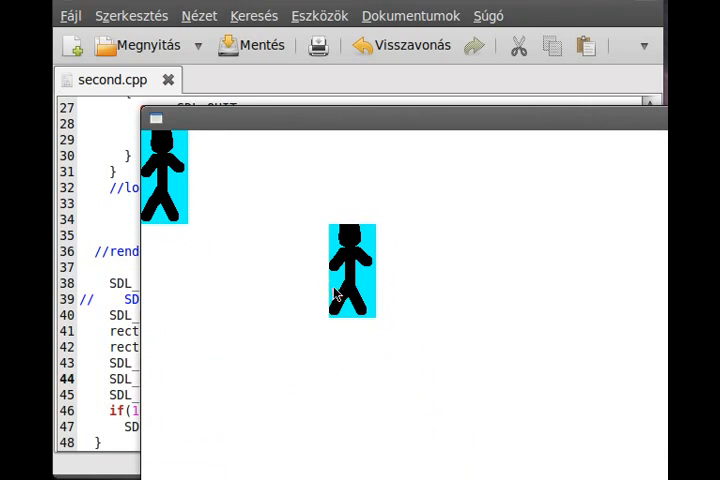
mouse_move(378, 264)
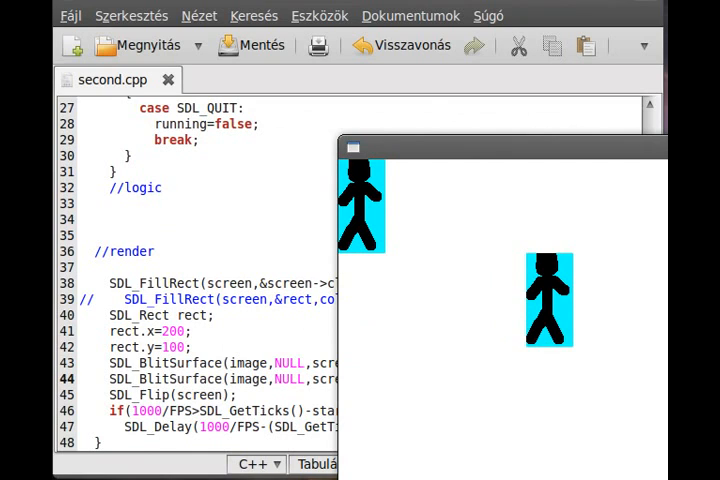
mouse_move(517, 244)
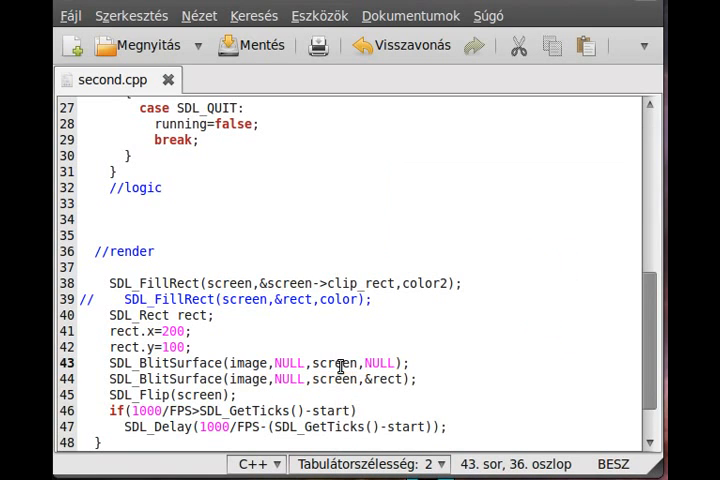
double_click(338, 362)
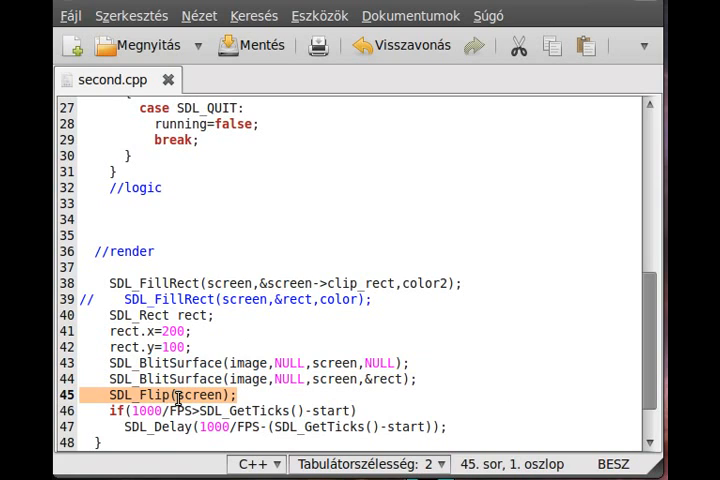
mouse_move(194, 370)
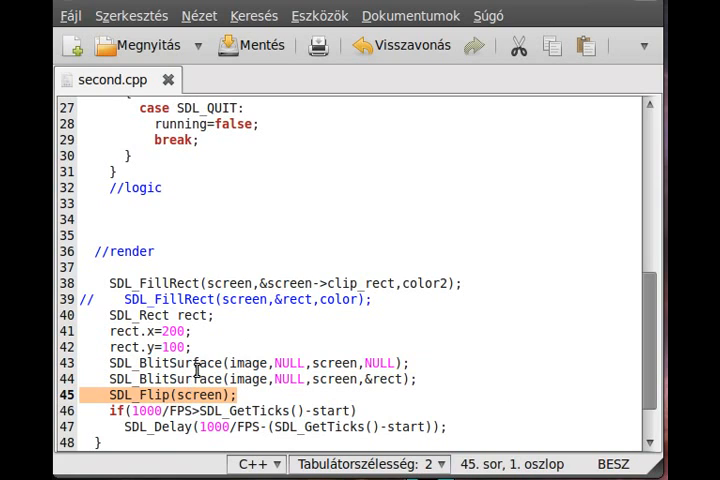
double_click(288, 362)
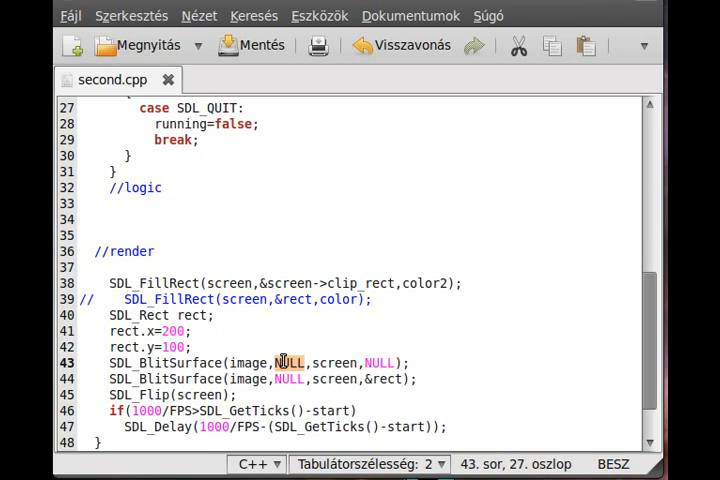